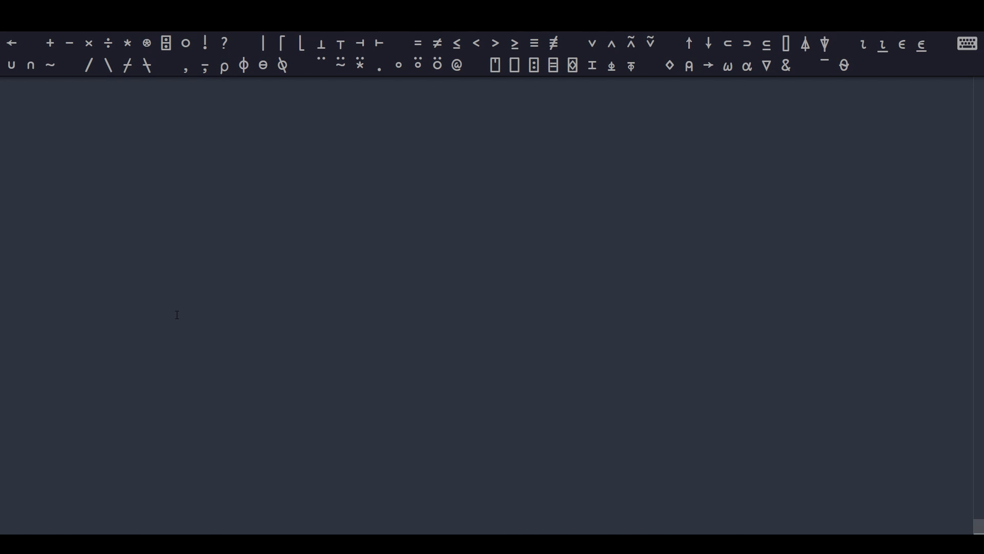
Step: Start the first input line of the empty session with the digit 2
{"action": "type", "text": "2"}
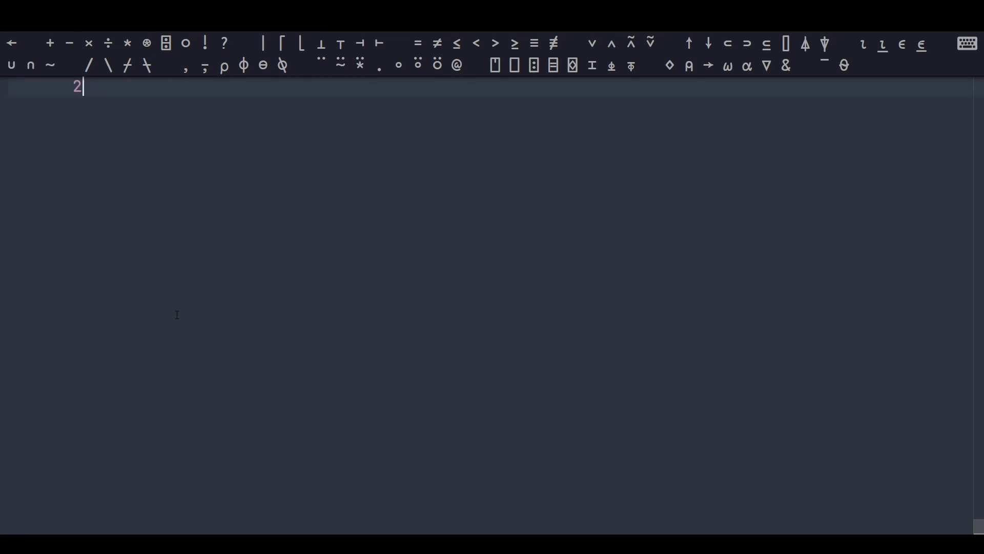
Step: Run 2 3 4⍴⎕A to display letters A–X as a two-layer 3×4 array
{"action": "type", "text": "3 4⍴⎕A"}
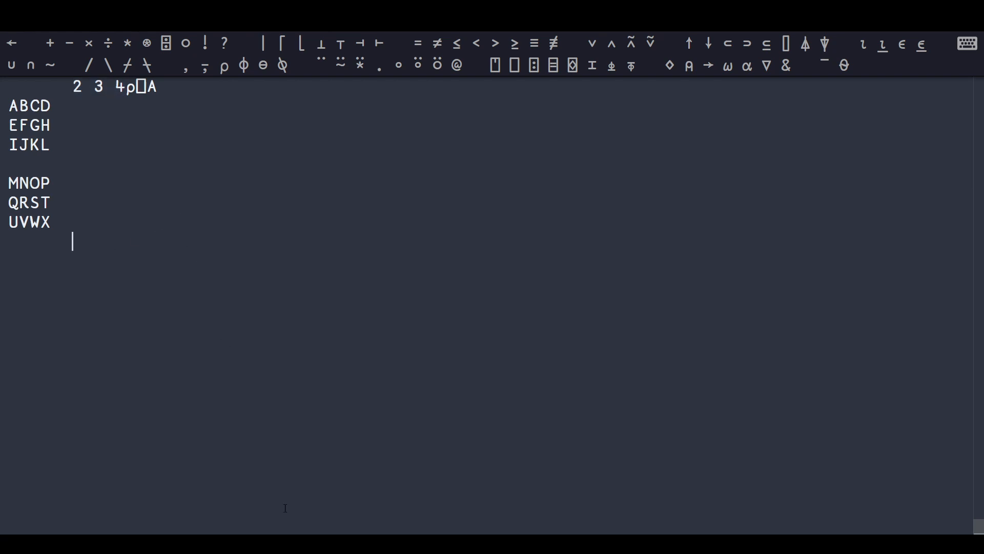
{"action": "mouse_move", "coordinate": [224, 256]}
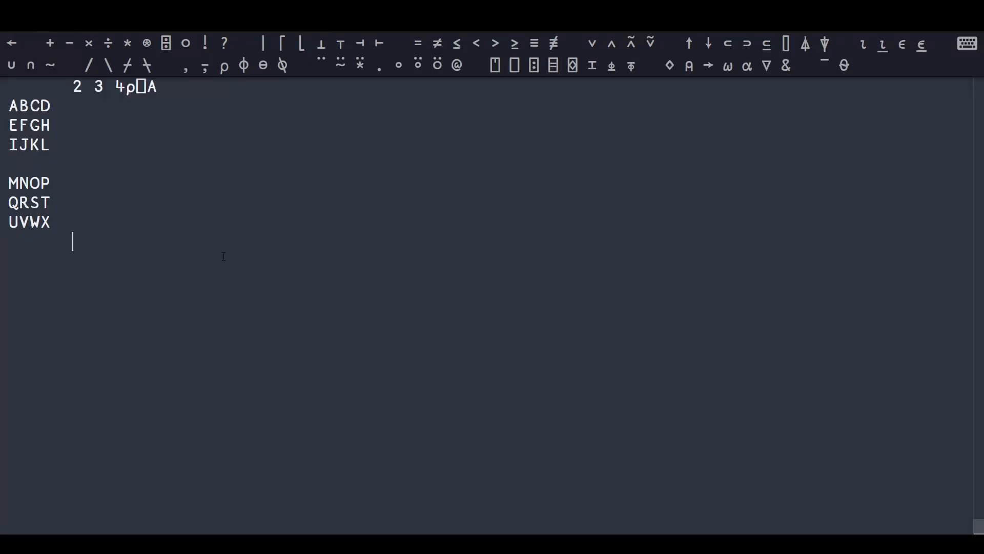
{"action": "mouse_move", "coordinate": [210, 285]}
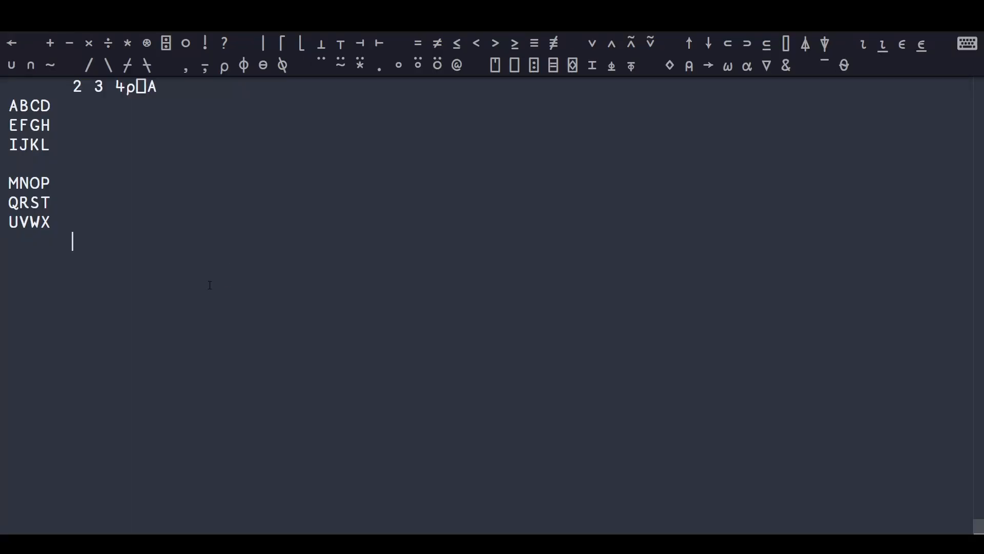
{"action": "mouse_move", "coordinate": [78, 202]}
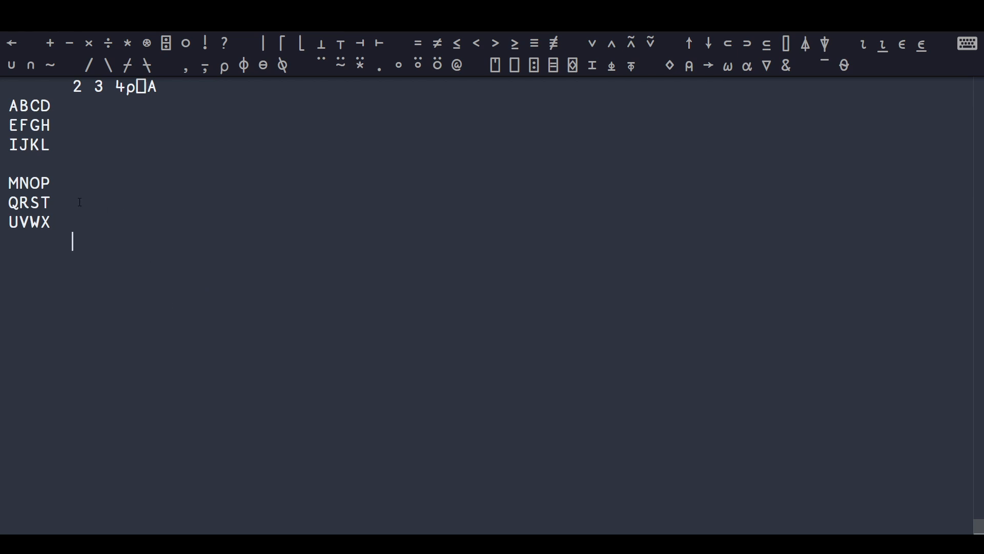
{"action": "mouse_move", "coordinate": [120, 245]}
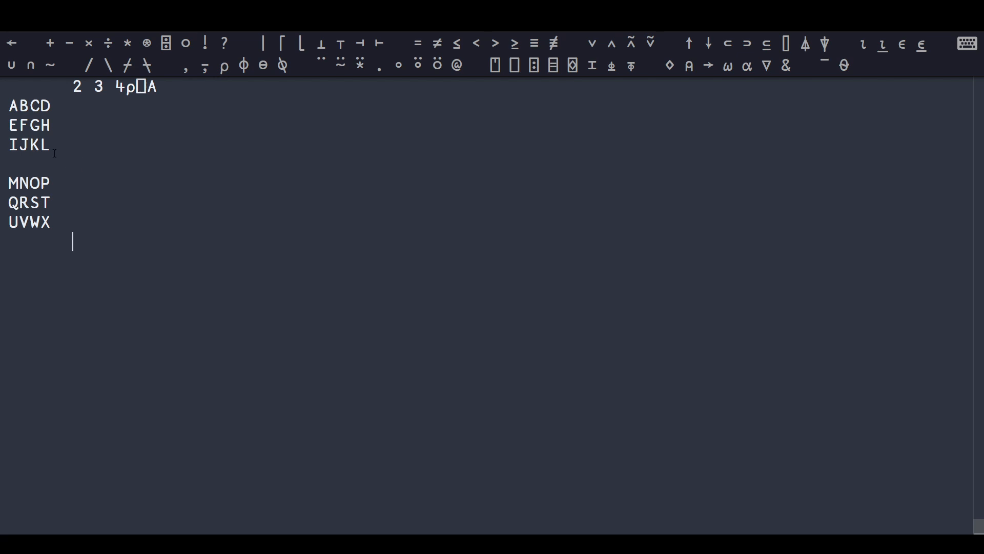
{"action": "left_click_drag", "start_coordinate": [8, 105], "coordinate": [50, 153]}
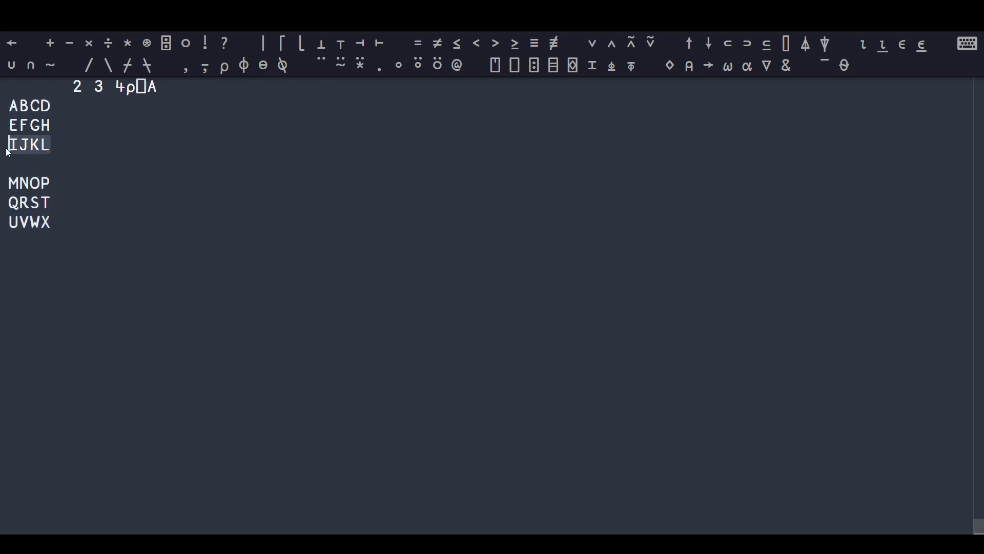
{"action": "left_click", "coordinate": [52, 106]}
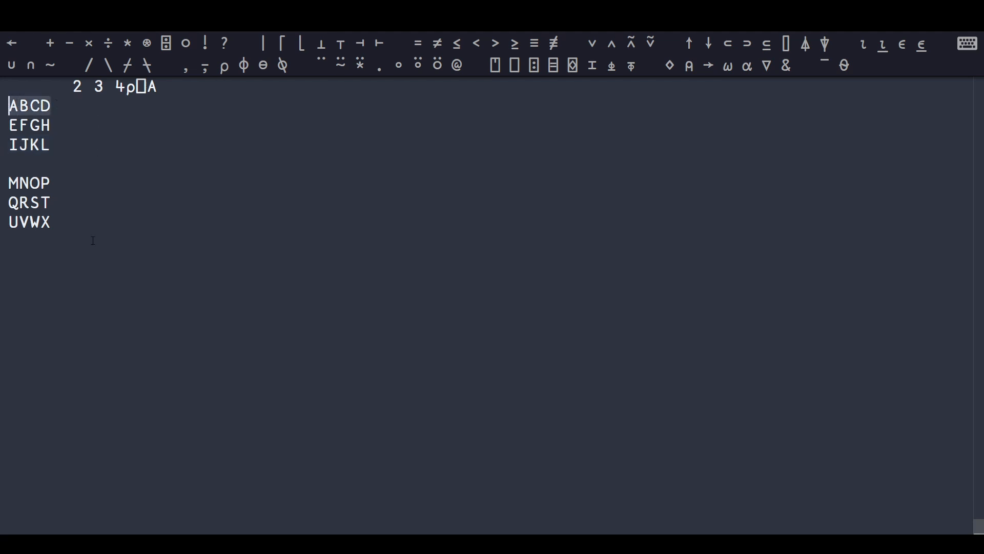
{"action": "left_click", "coordinate": [72, 243]}
{"action": "type", "text": "' "}
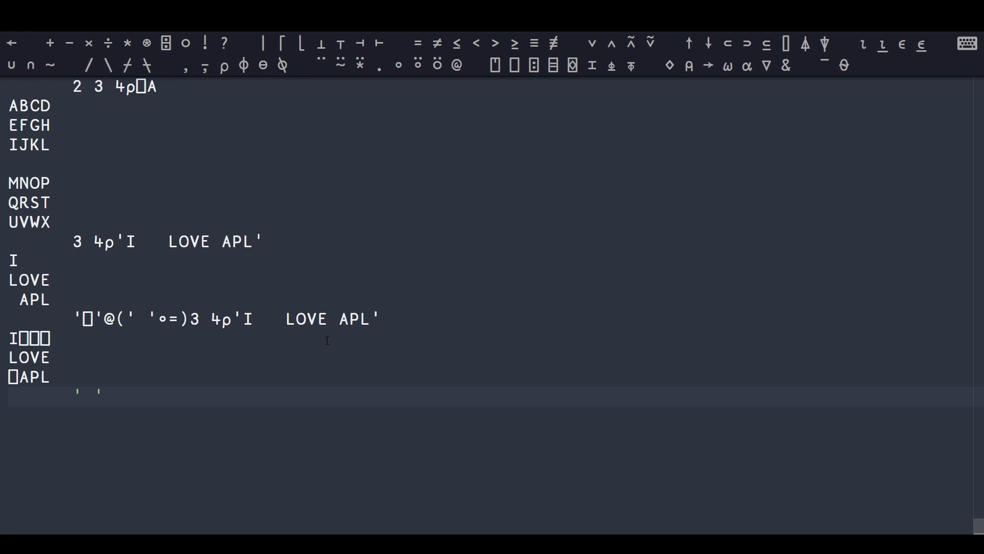
Step: Split 'several words of different lengths' with ' '(≠⊆⊢), counting 5 words of lengths 7 5 2 9 7
{"action": "type", "text": "(≠⊆)"}
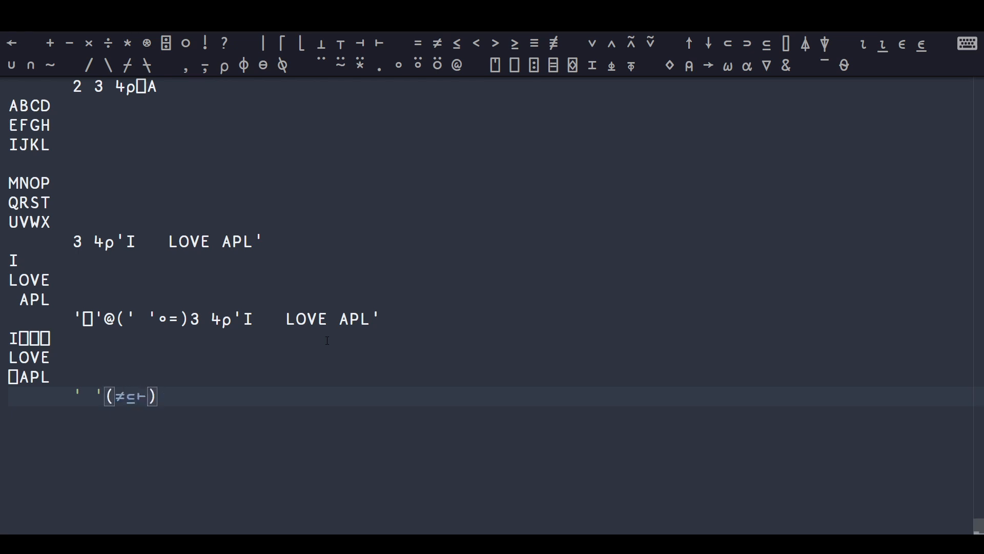
{"action": "type", "text": "'"}
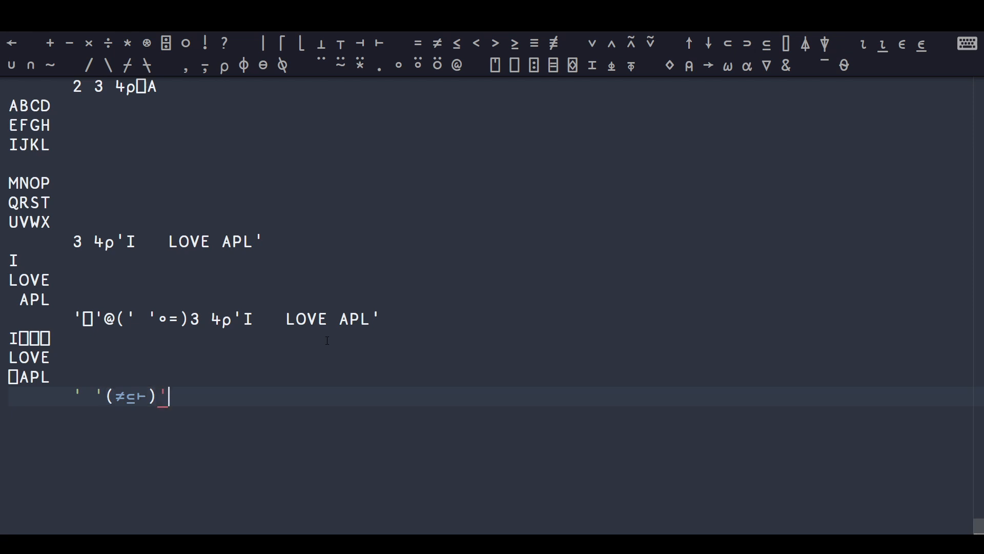
{"action": "type", "text": "several words o"}
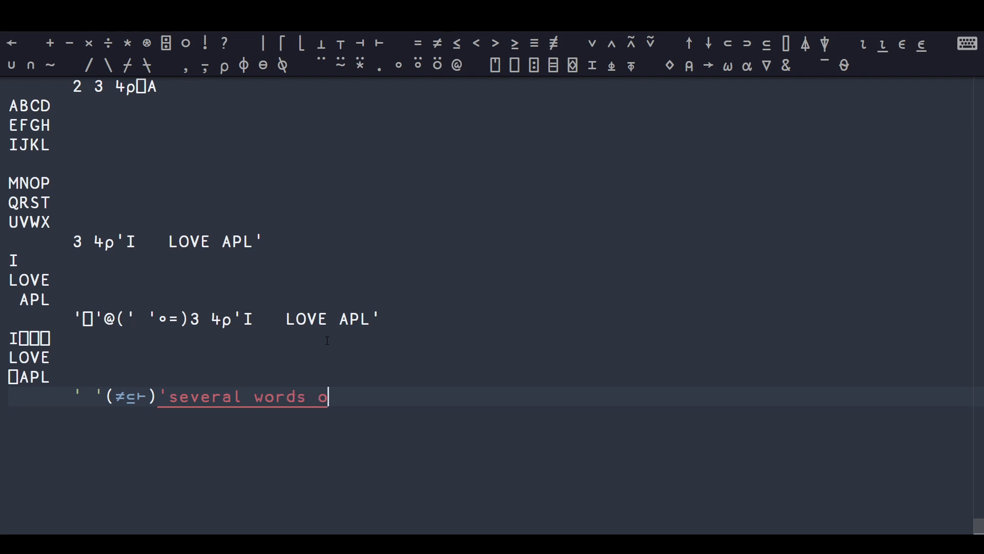
{"action": "type", "text": "f different leng"}
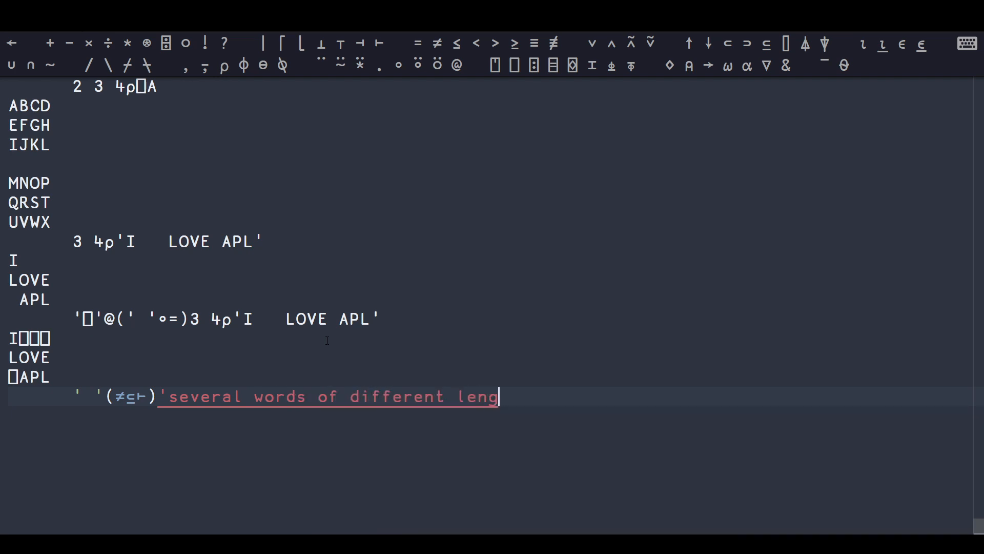
{"action": "key", "text": "Enter"}
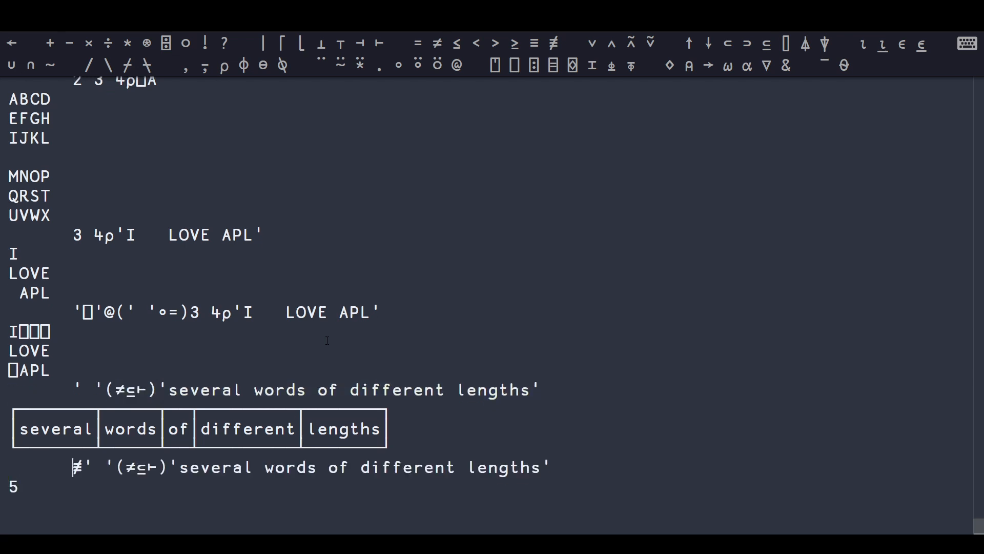
{"action": "key", "text": "Return"}
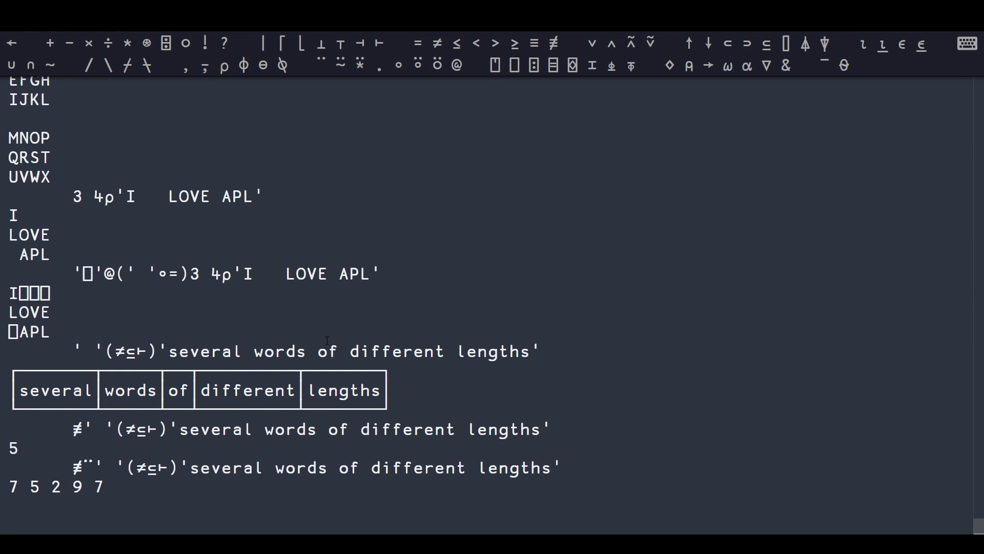
{"action": "mouse_move", "coordinate": [275, 358]}
{"action": "type", "text": "{"}
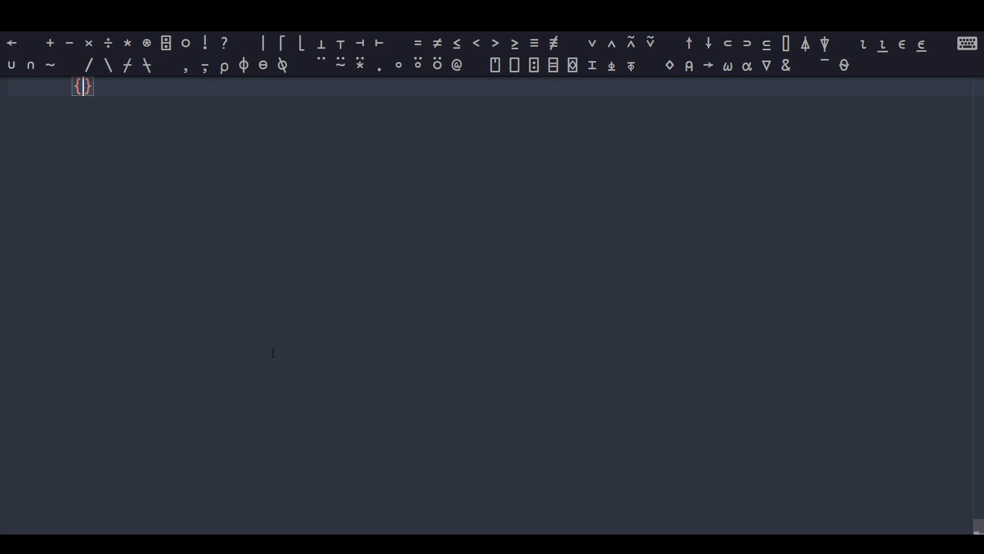
Step: Echo 'comma,separated,values' back through the identity dfn {⍵} in a cleared session
{"action": "type", "text": "'c"}
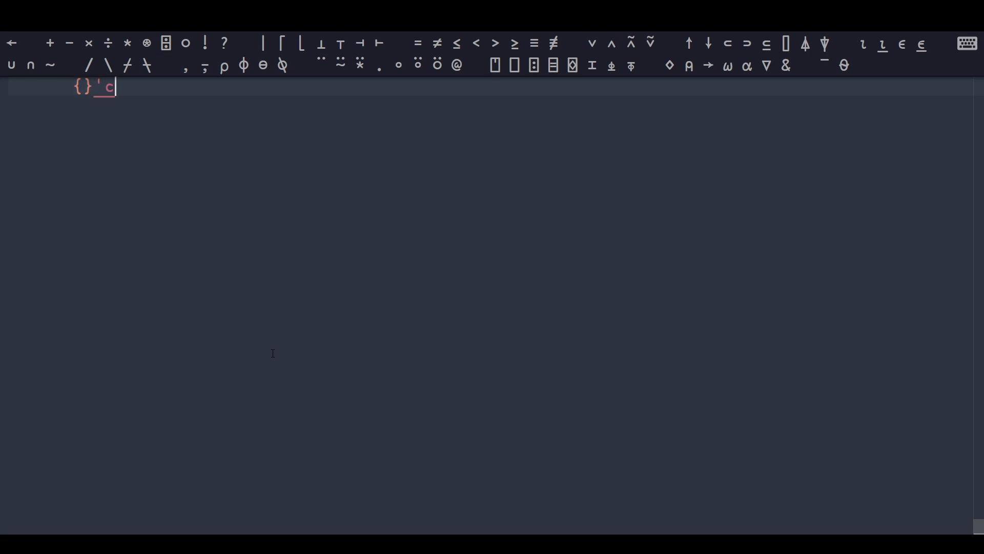
{"action": "type", "text": "omma,sep"}
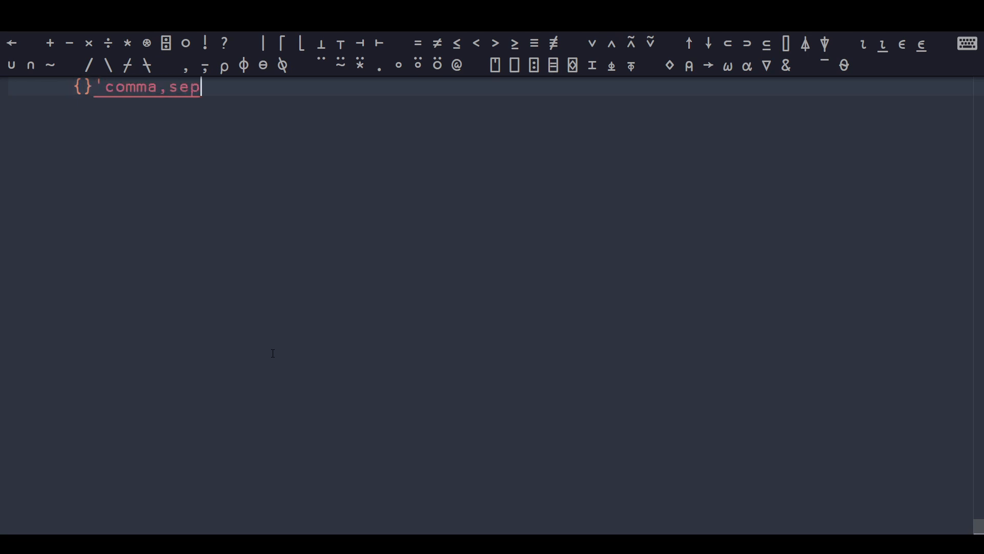
{"action": "type", "text": "arated,"}
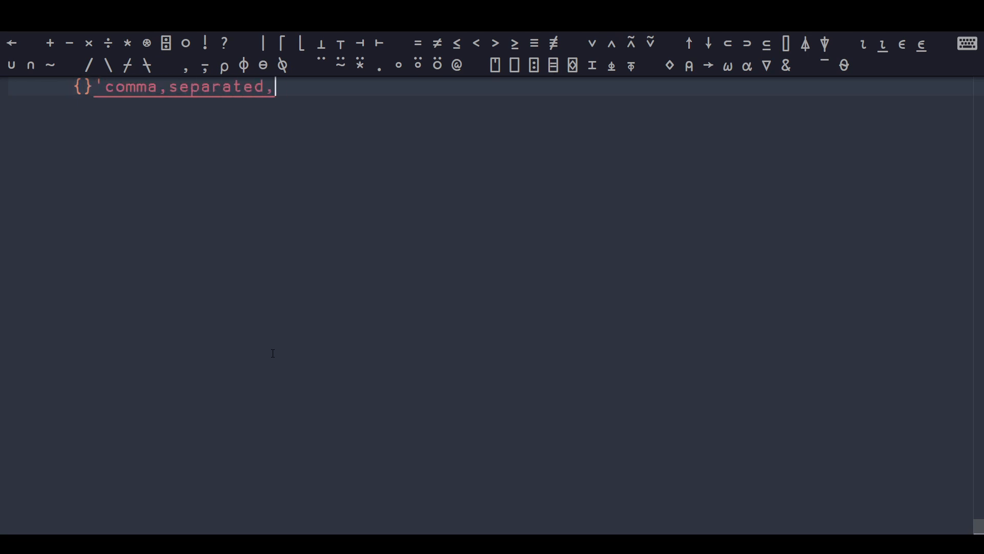
{"action": "type", "text": "values'"}
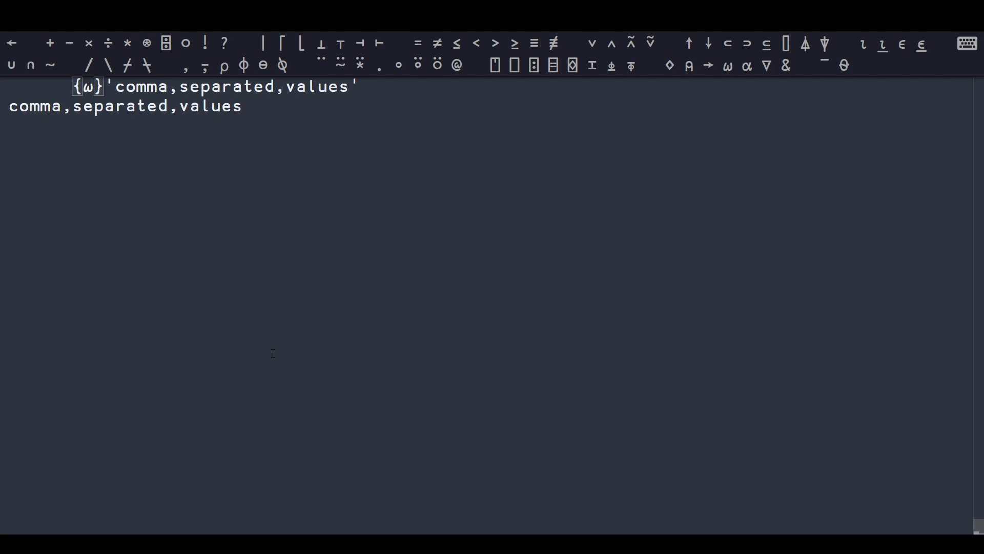
{"action": "type", "text": "α≠"}
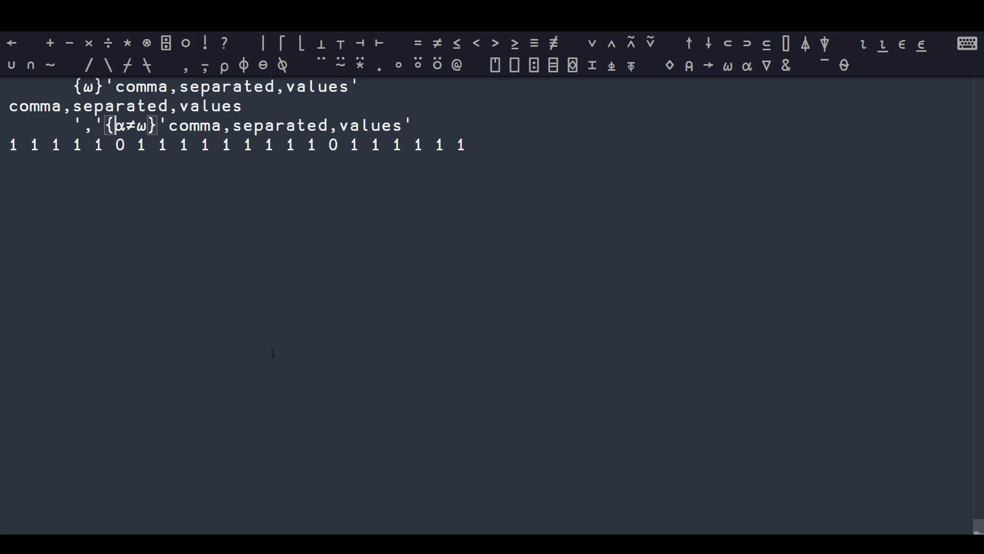
Step: Stack the string over its comma mask with ','{↑⍵(⍺≠⍵)}, confirming shape 2 22
{"action": "type", "text": "ω("}
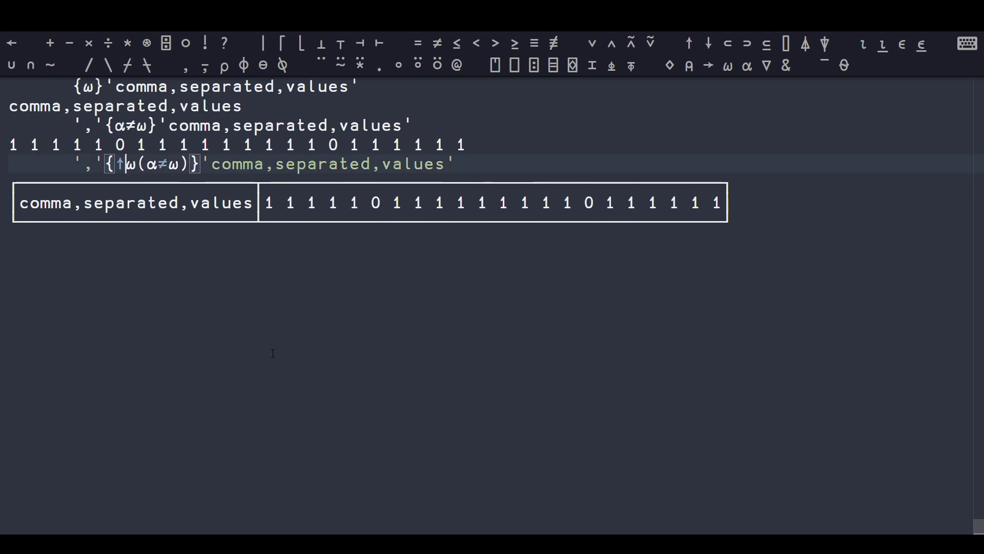
{"action": "key", "text": "Enter"}
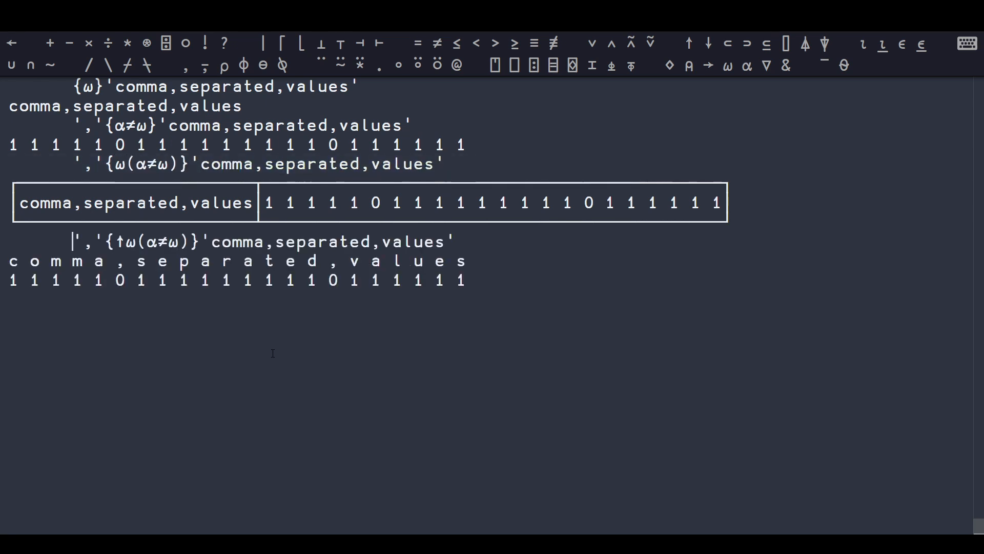
{"action": "key", "text": "Enter"}
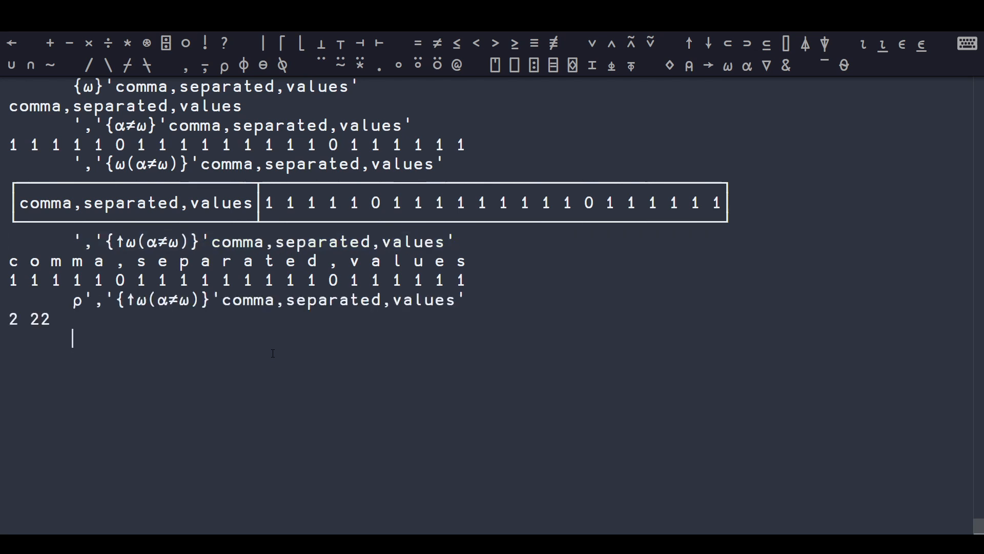
{"action": "mouse_move", "coordinate": [200, 334]}
{"action": "type", "text": "','{(α≠ω)⊆ω}'comma,separated,values'"}
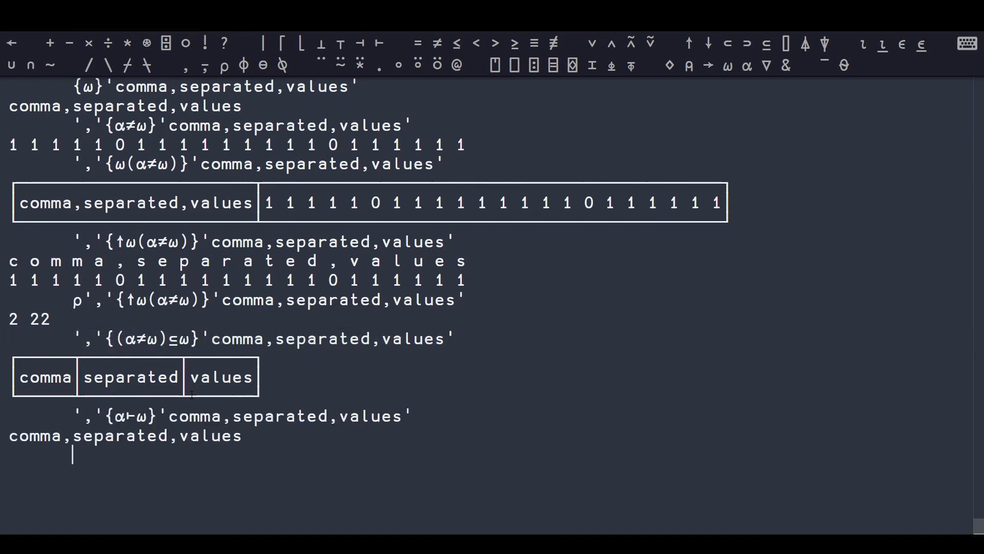
Step: Test ⍺⊢⍵ and ⍺⊣⍵ forms, then select ⍵ in the ⊆ dfn to become (⍺⊢⍵)
{"action": "double_click", "coordinate": [127, 415]}
{"action": "type", "text": "(α⊢ω"}
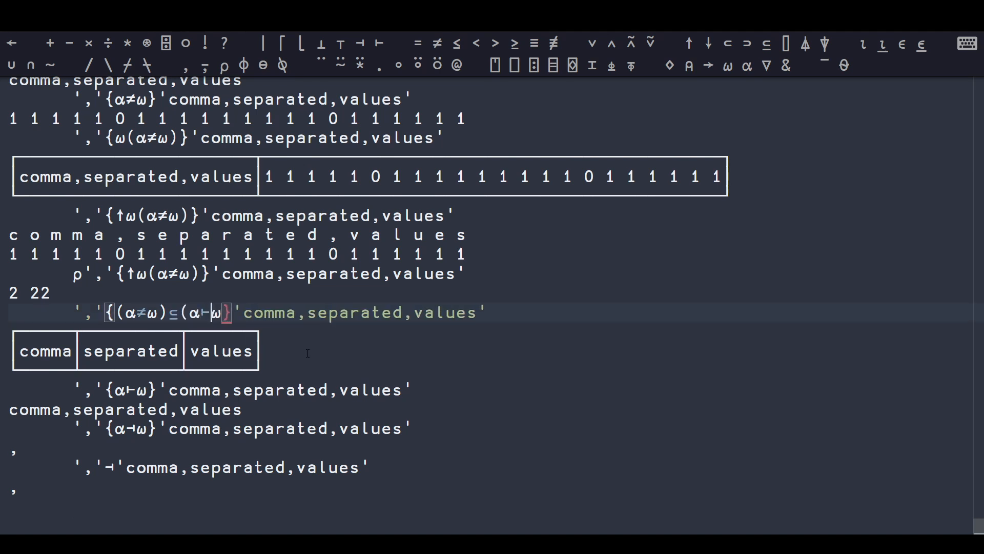
Step: Split into comma, separated, values via ','{(⍺≠⍵)⊆(⍺⊢⍵)} and the train (≠⊆⊢), assigned to split
{"action": "type", "text": ")"}
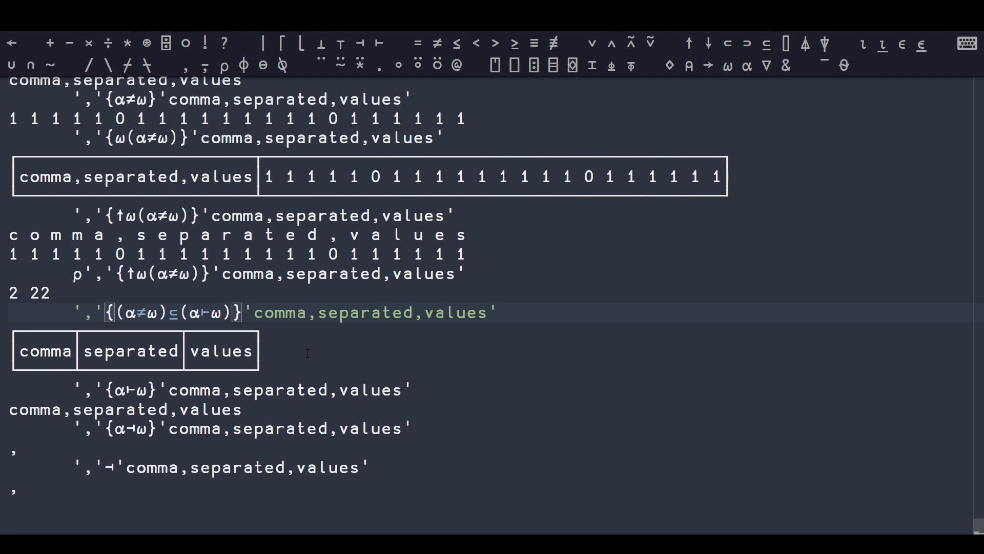
{"action": "scroll", "scroll_direction": "down", "scroll_amount": 3}
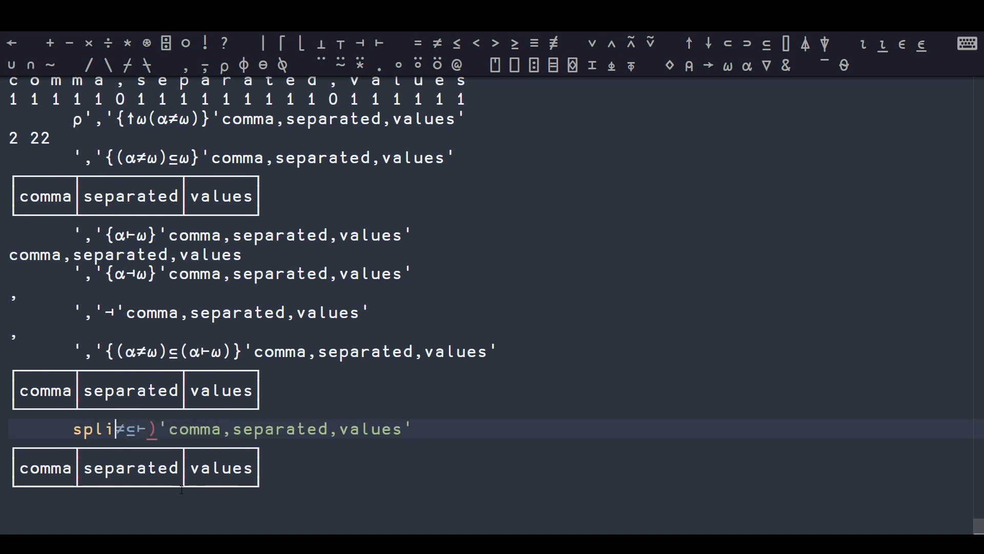
{"action": "type", "text": "←≠⊆⊢"}
{"action": "type", "text": "',' split 'comma,separated,values'"}
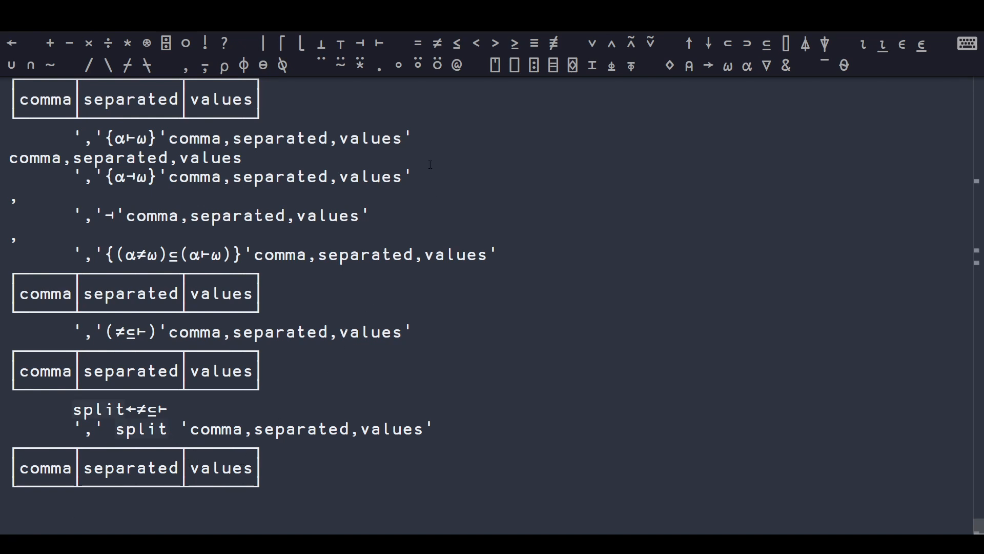
{"action": "mouse_move", "coordinate": [630, 42]}
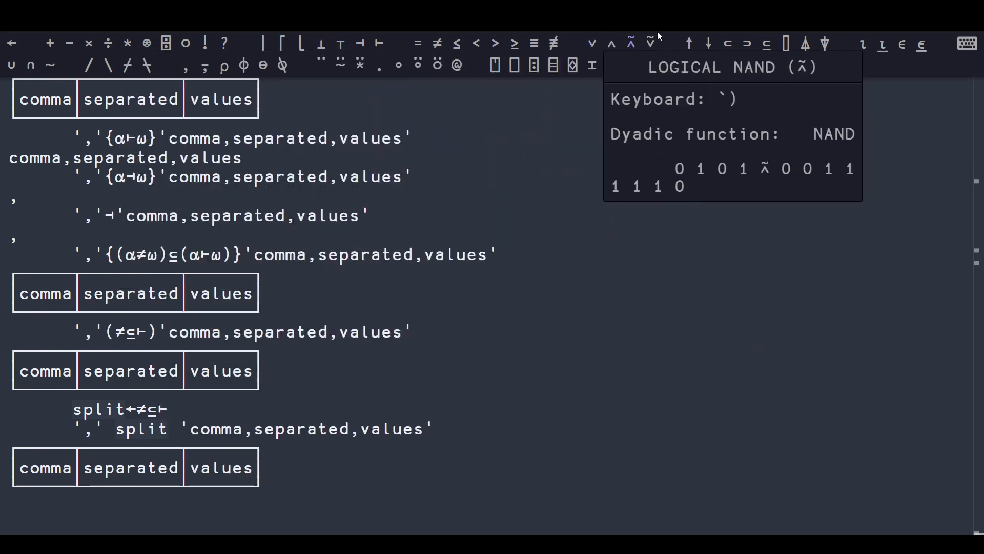
{"action": "mouse_move", "coordinate": [533, 65]}
{"action": "type", "text": "(≠⊆⊢)"}
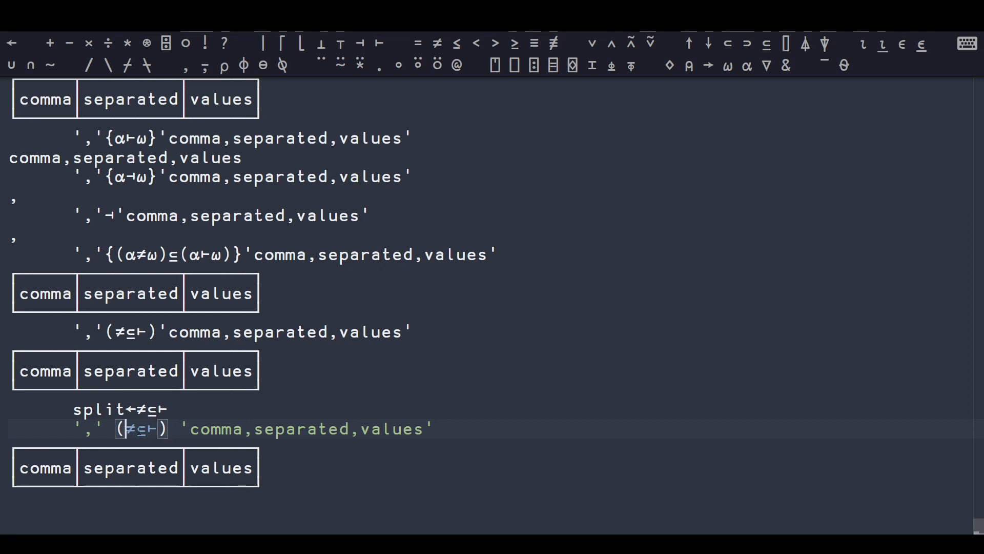
{"action": "mouse_move", "coordinate": [223, 455]}
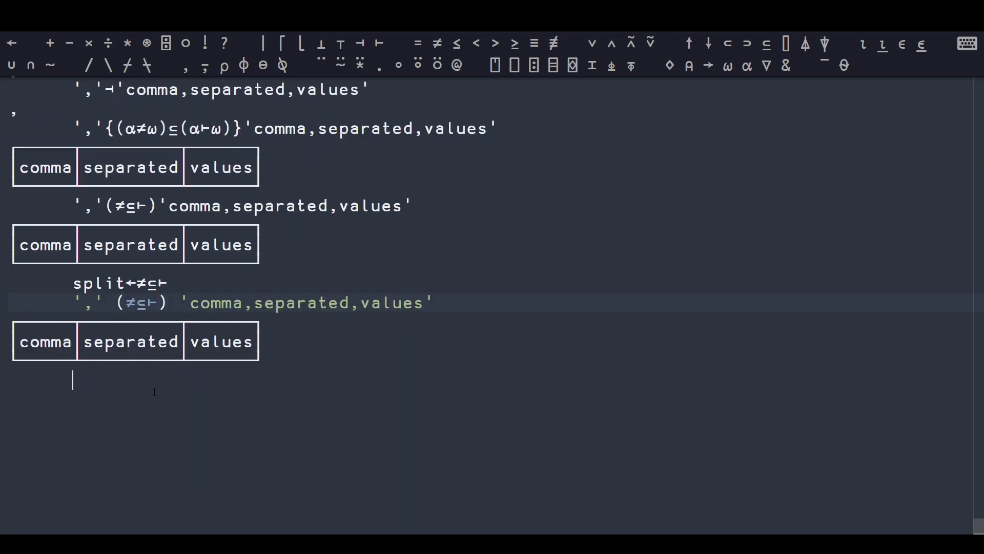
{"action": "mouse_move", "coordinate": [209, 402]}
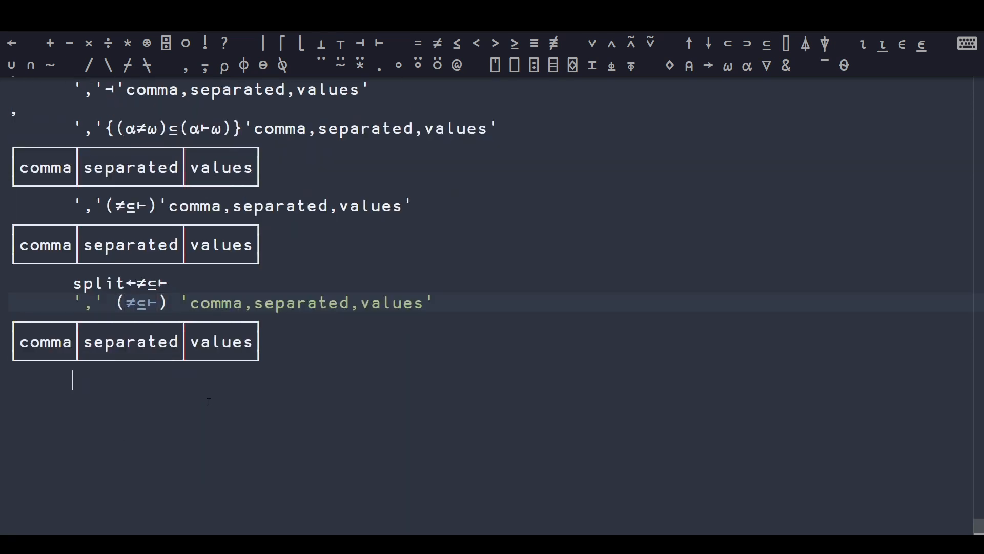
Step: Compute 2 3 (|-) 5 4 giving 3 1, matching |2 3-5 4, then count fields of lengths 5 9 6
{"action": "type", "text": "2 3"}
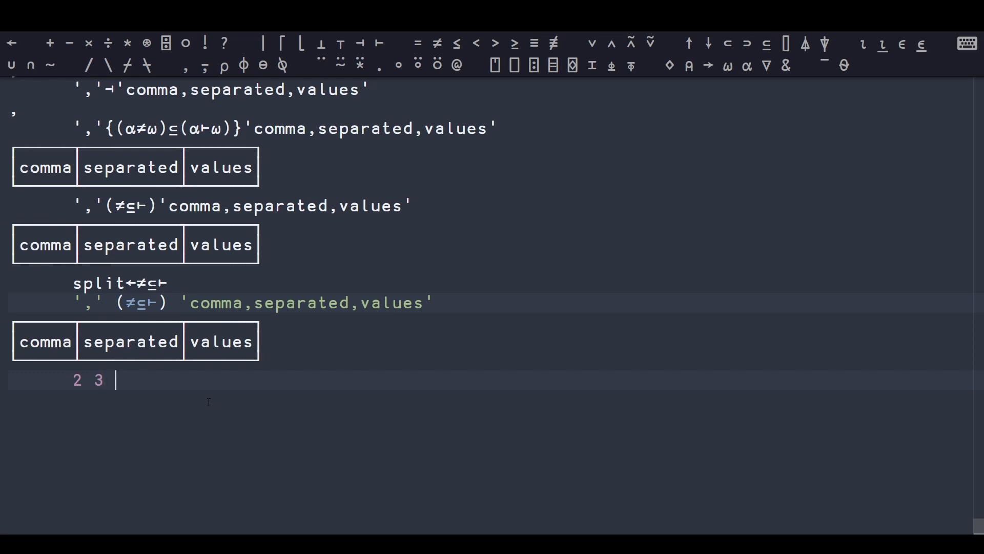
{"action": "type", "text": "()"}
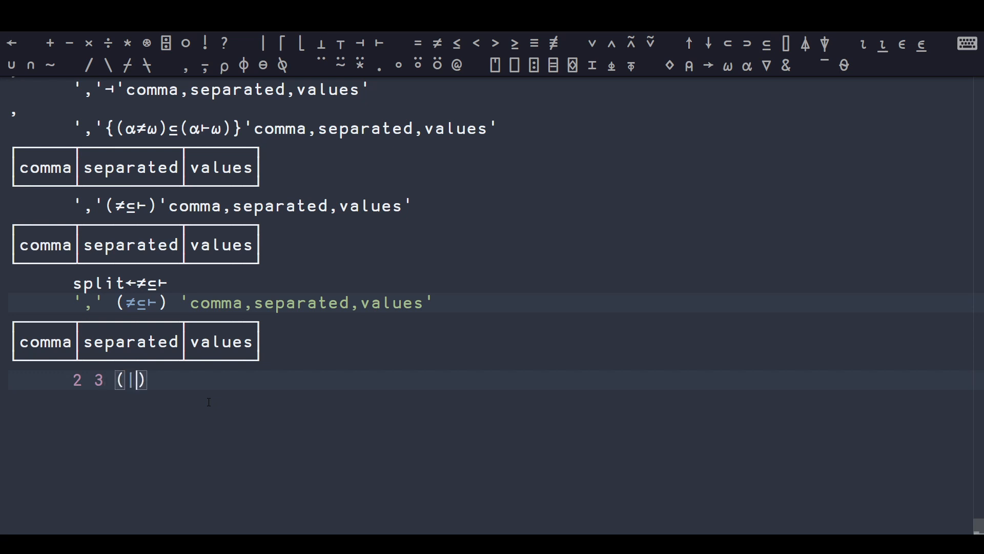
{"action": "type", "text": "-) 5 4"}
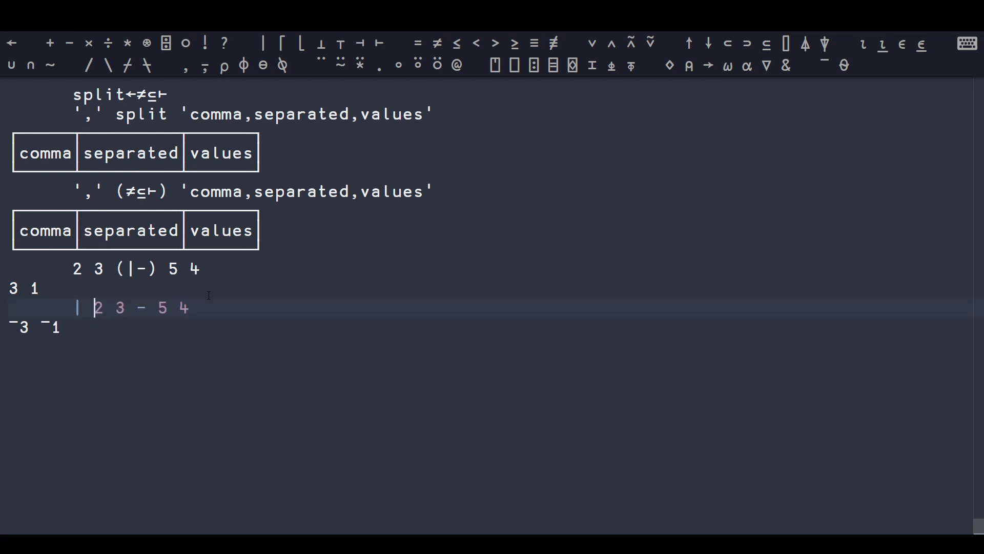
{"action": "key", "text": "Enter"}
{"action": "type", "text": "',' (≢¨≠⊆⊢) 'comma,separated,values"}
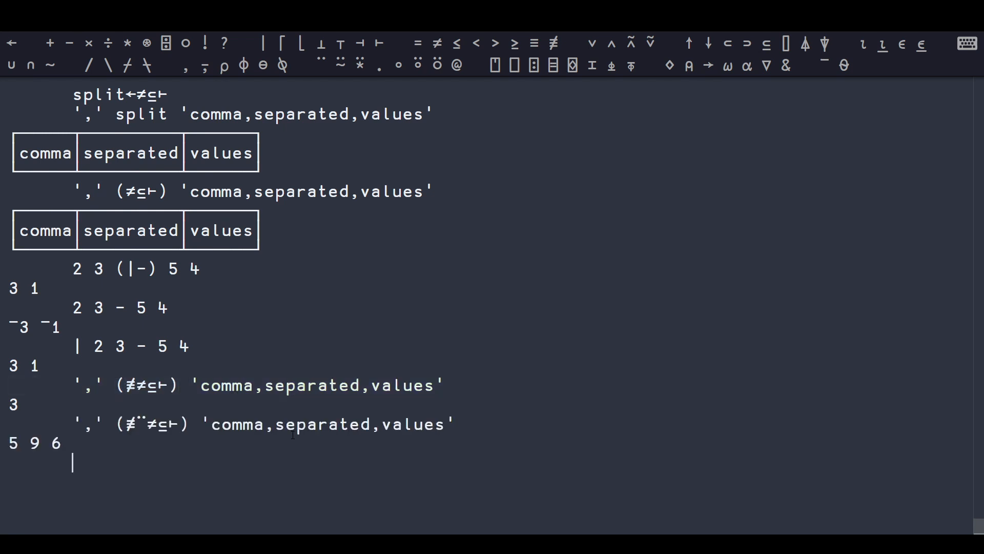
Step: Enter ⎕csv, then clear the session log for a fresh set of examples
{"action": "type", "text": "⎕csv"}
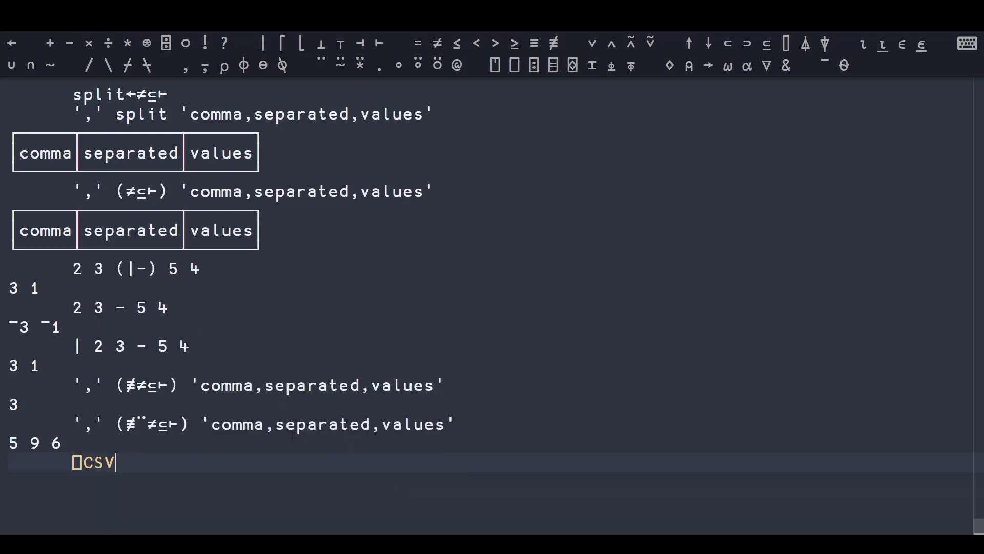
{"action": "key", "text": "Enter"}
{"action": "type", "text": "2"}
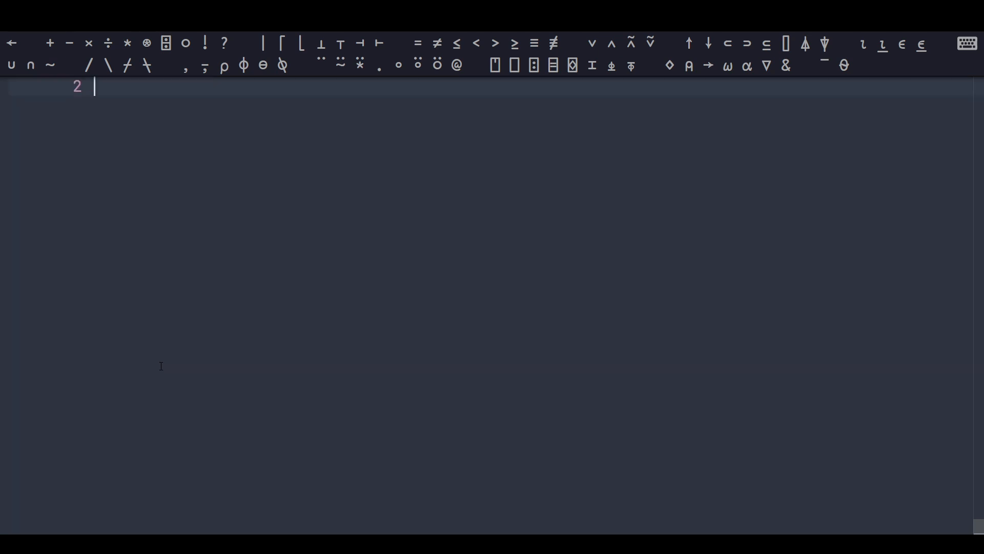
Step: Store 1–18 as m←2 3 3⍴⍳×/2 3 3 and sum its rows to 6 15 24, 33 42 51
{"action": "type", "text": "3 3⍴×/"}
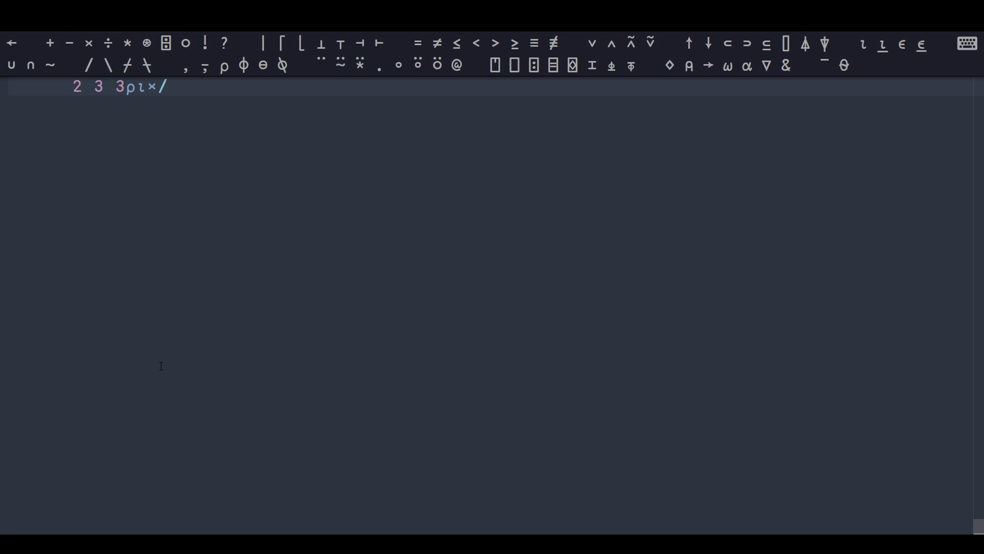
{"action": "type", "text": "2 3 3"}
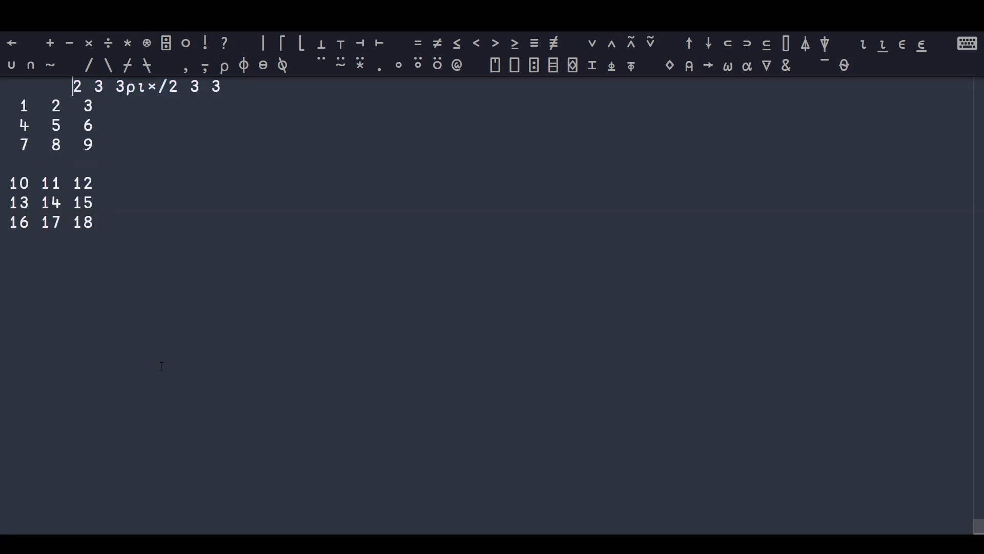
{"action": "type", "text": "m←2 3 3ρ⍳×/2 3 3"}
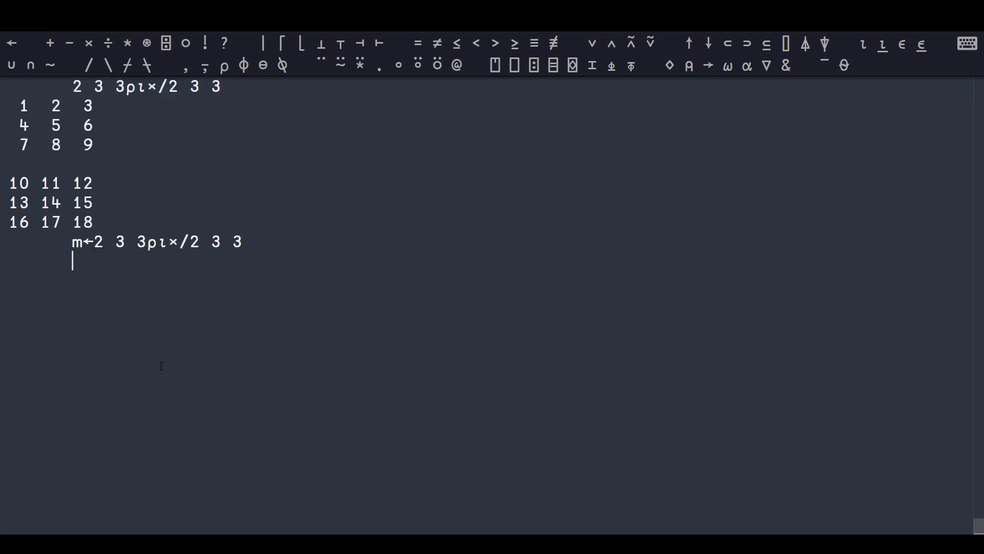
{"action": "type", "text": "+/m"}
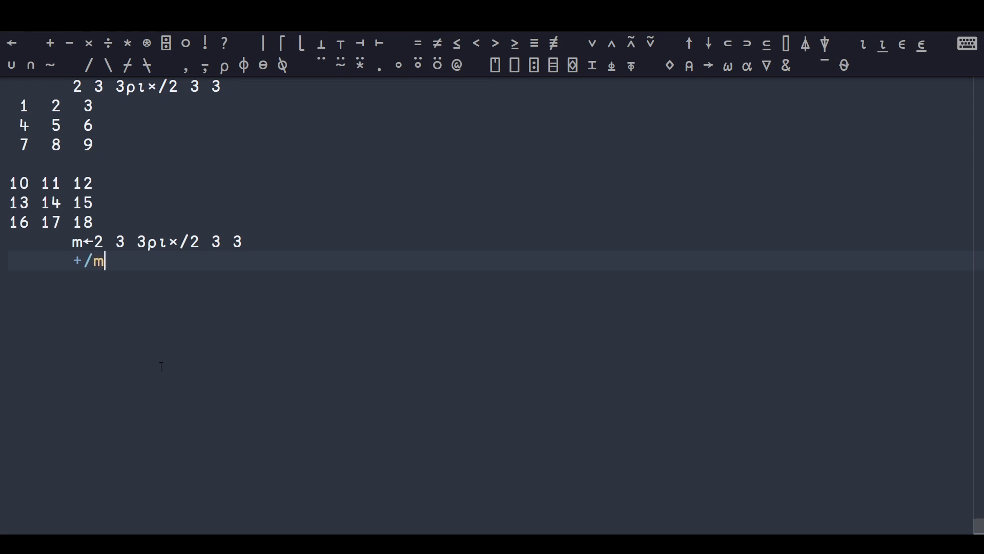
{"action": "key", "text": "Enter"}
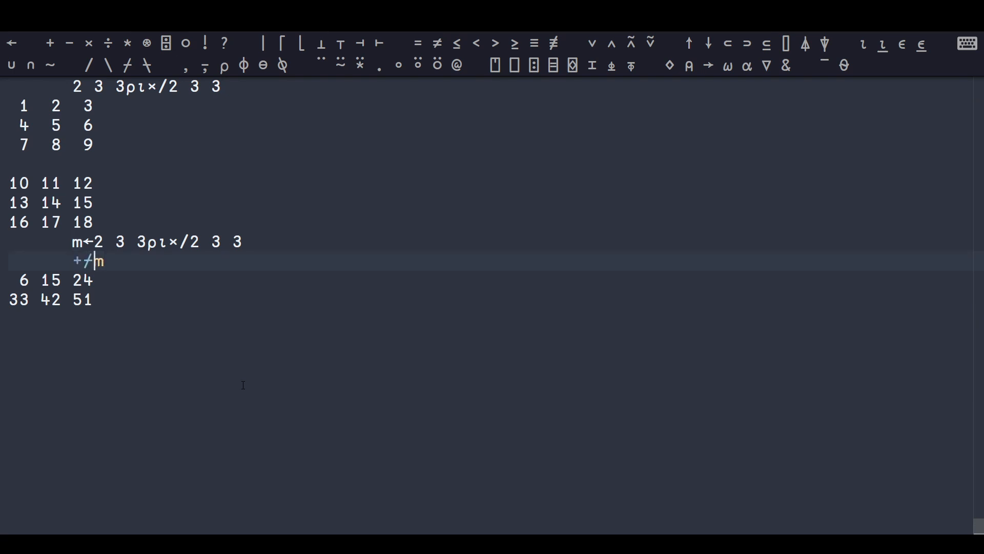
Step: Evaluate +⌿m for leading-axis sums, then (+⌿÷≢)m for averages from 5.5 to 13.5
{"action": "key", "text": "Enter"}
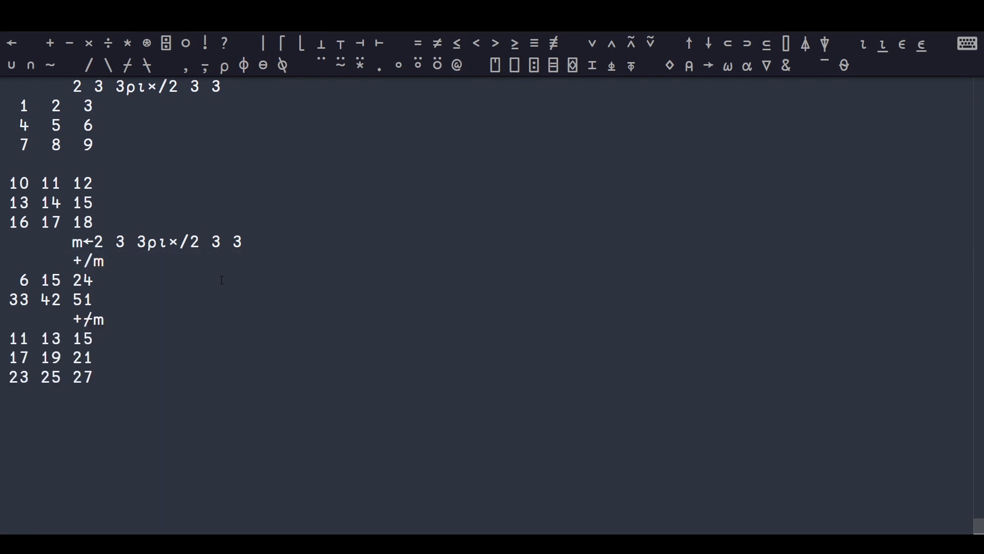
{"action": "mouse_move", "coordinate": [199, 264]}
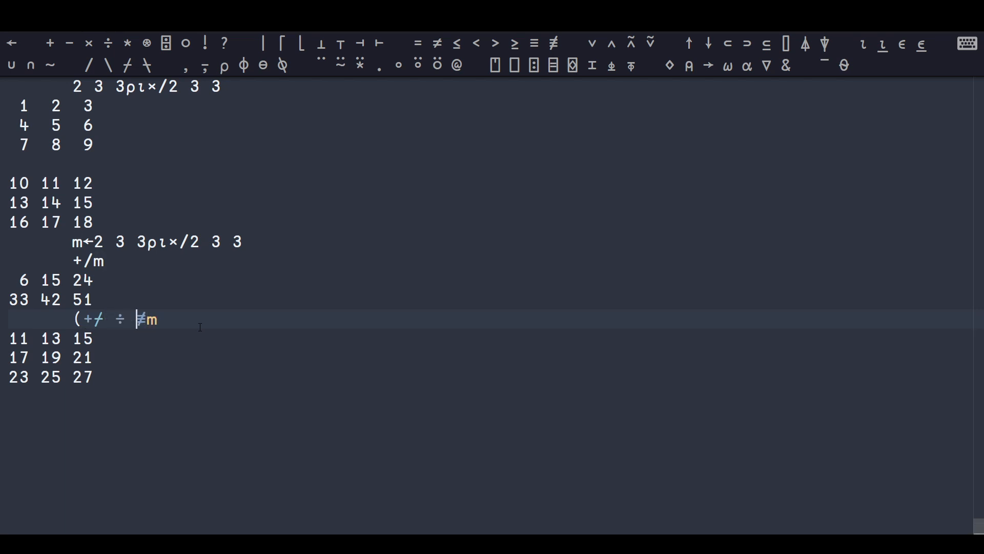
{"action": "type", "text": ")"}
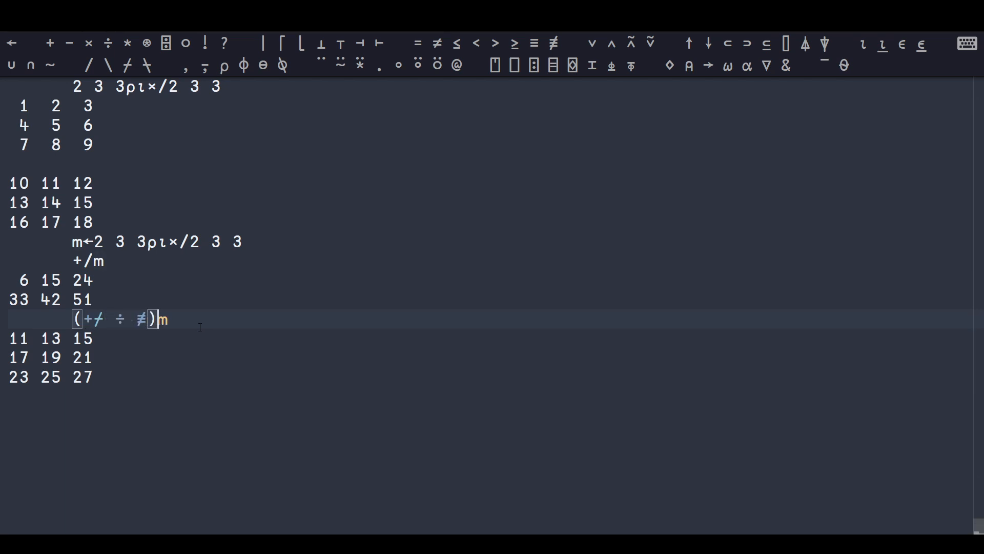
{"action": "key", "text": "Enter"}
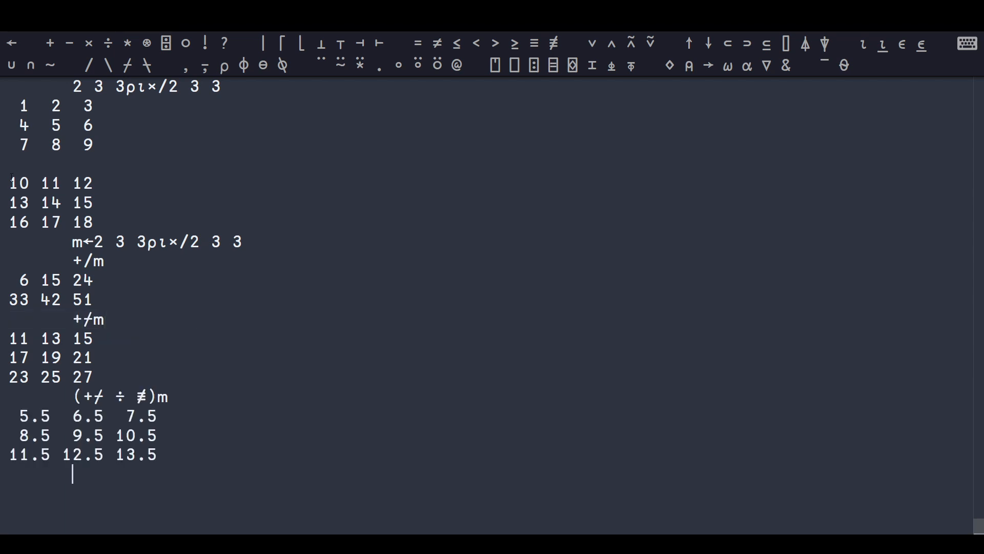